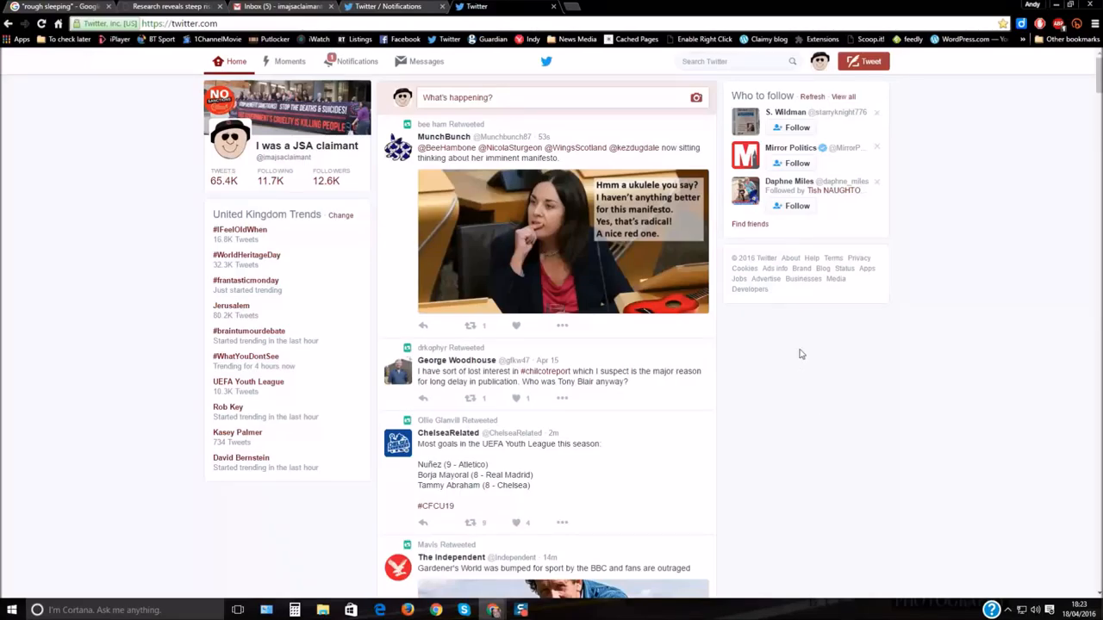
Step: Open the Twitter search box to show recent and saved searches
left_click(732, 61)
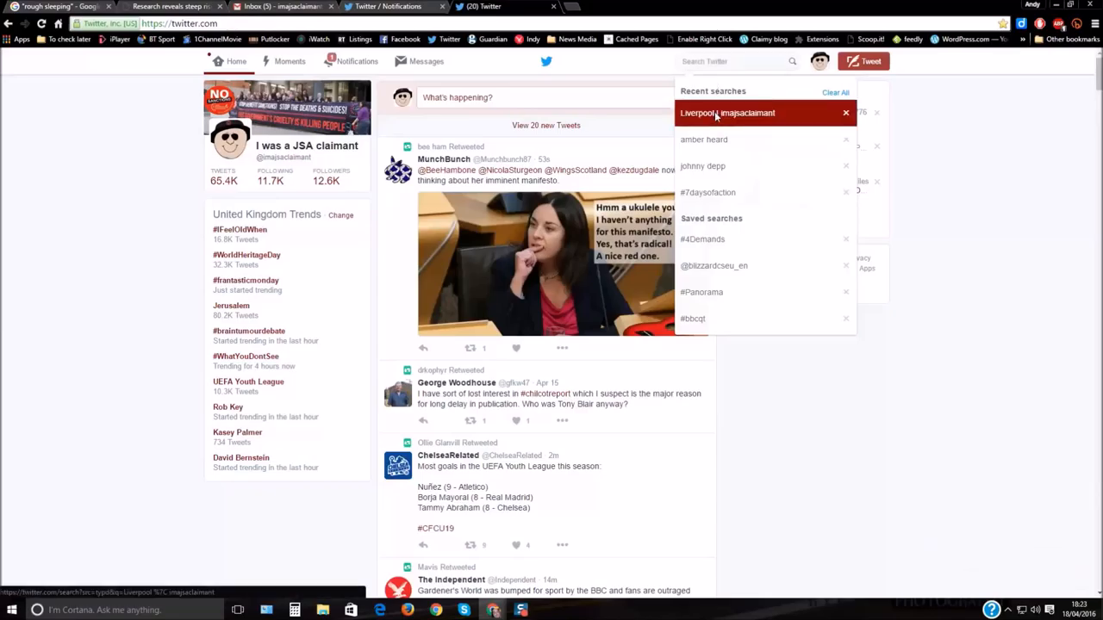
Step: Rerun the 'Liverpool | imajsaclaimant' search and scroll to the rough sleeping tweet
left_click(729, 113)
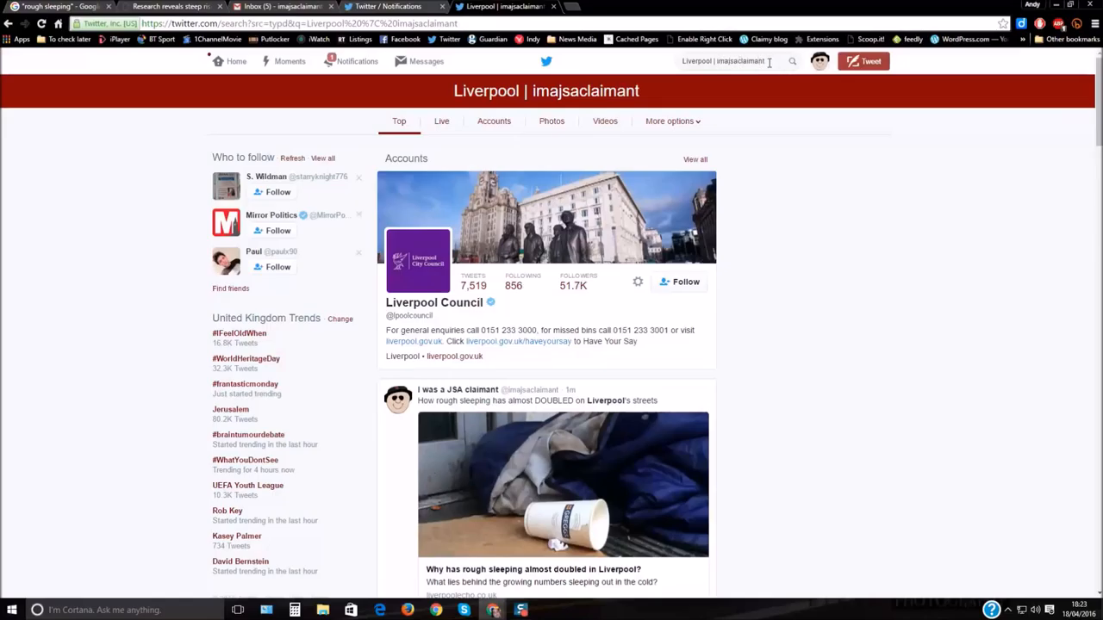
mouse_move(743, 220)
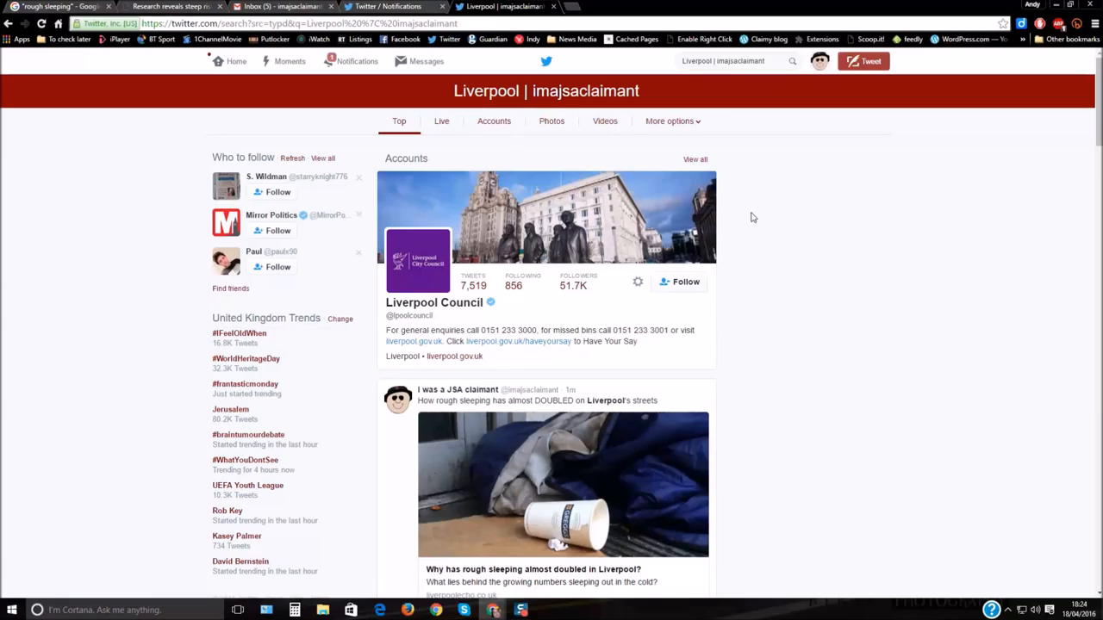
scroll("down", 3)
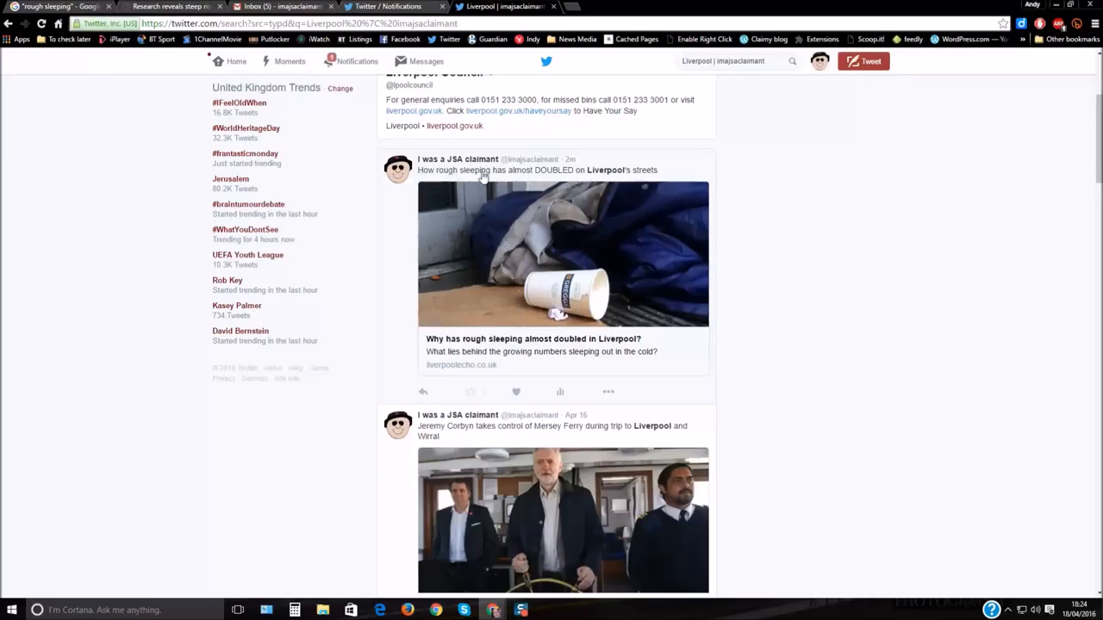
mouse_move(609, 213)
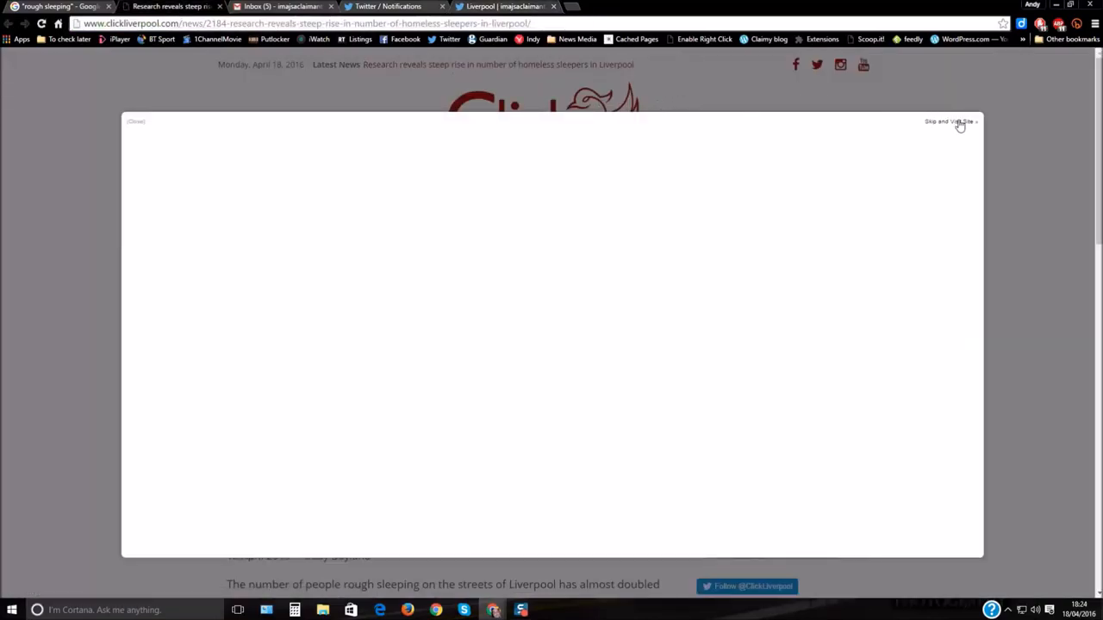
Step: Skip the Click Liverpool pop-up and view the homeless sleepers article
left_click(946, 121)
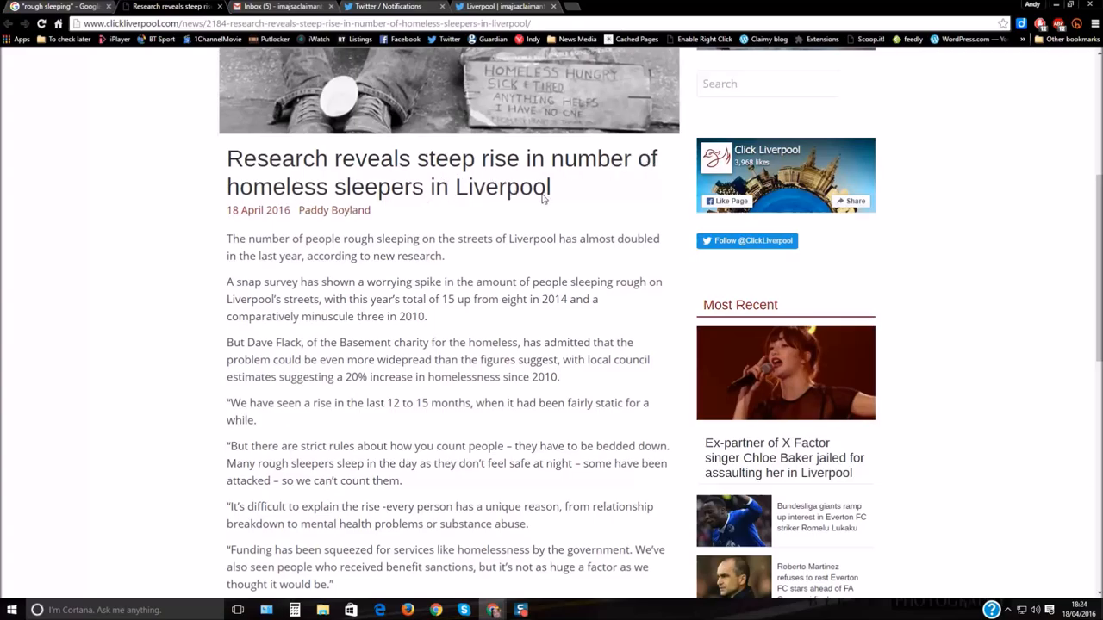
scroll("up", 3)
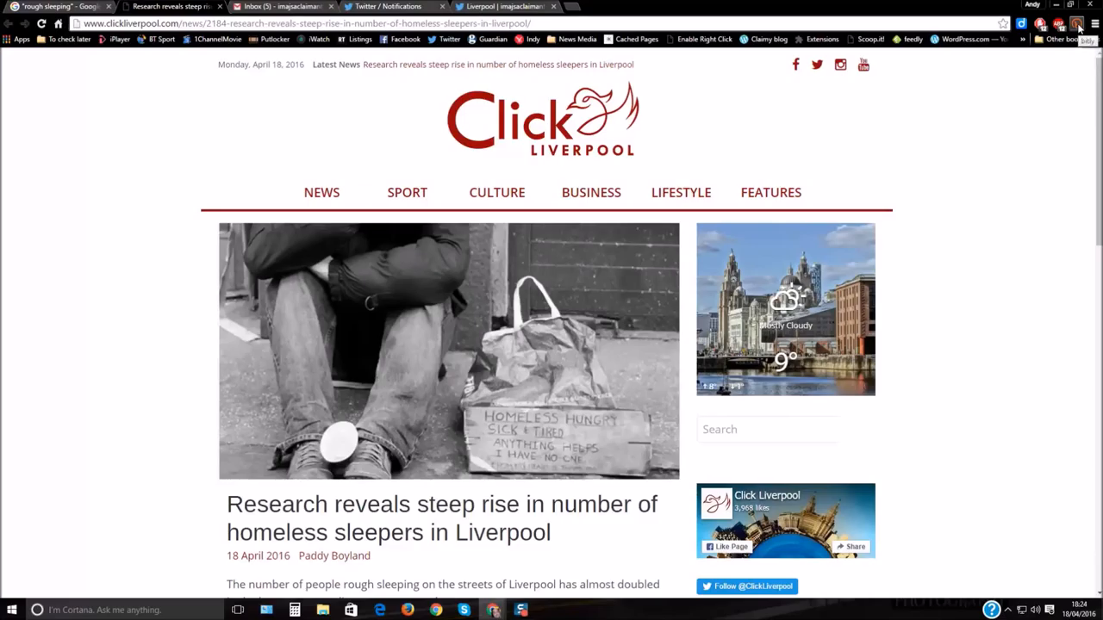
Step: Save a bit.ly link for the article with the Bitly extension and open its sharing options
left_click(1076, 24)
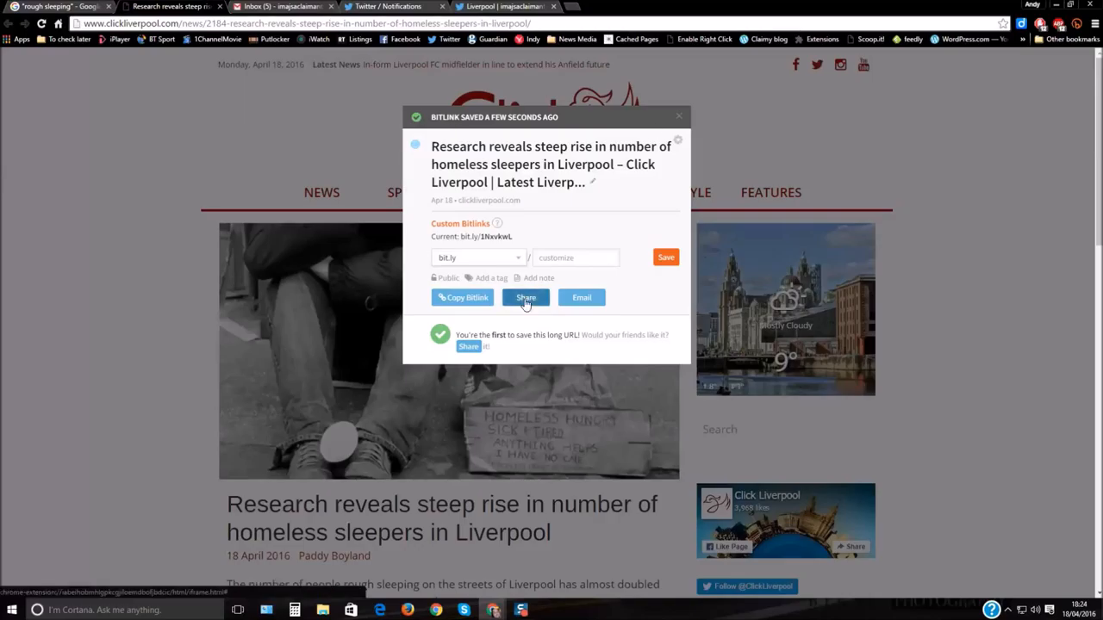
left_click(524, 298)
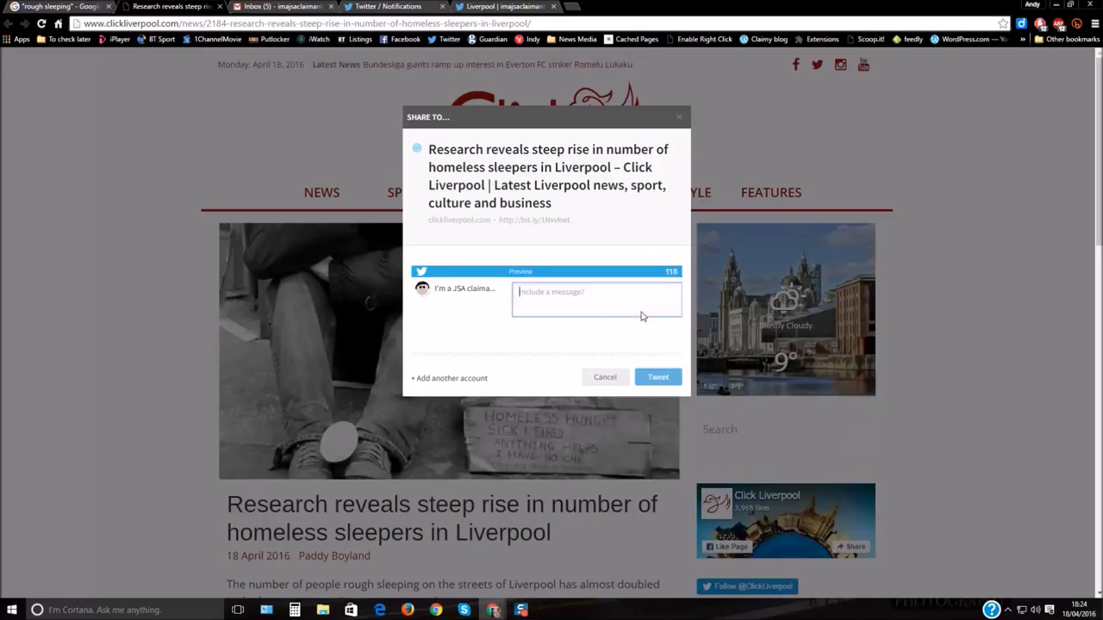
left_click(604, 377)
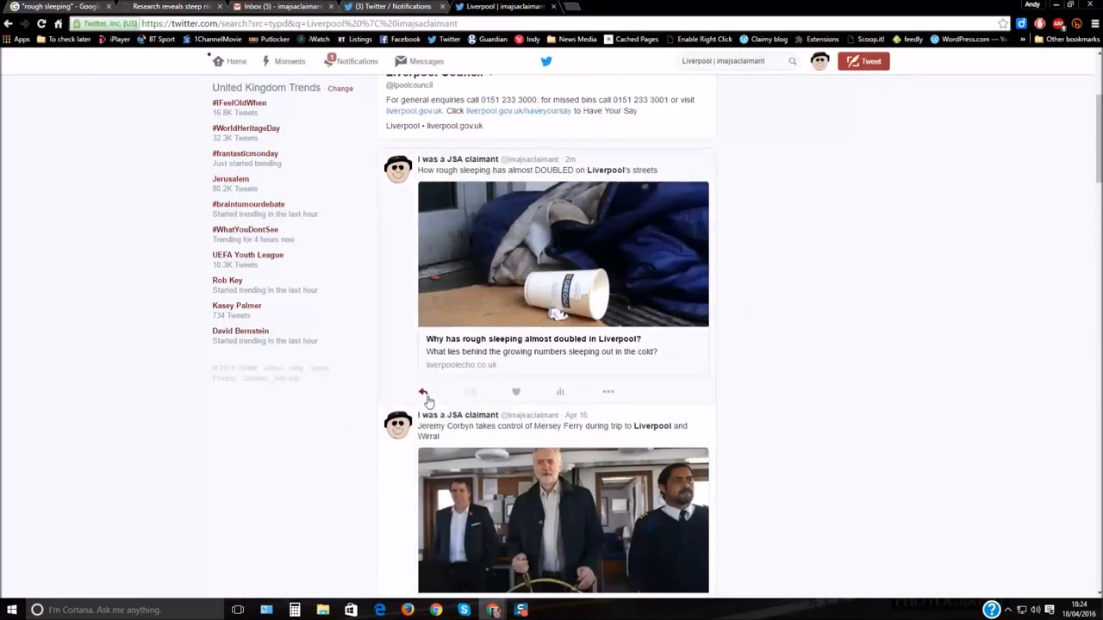
mouse_move(423, 393)
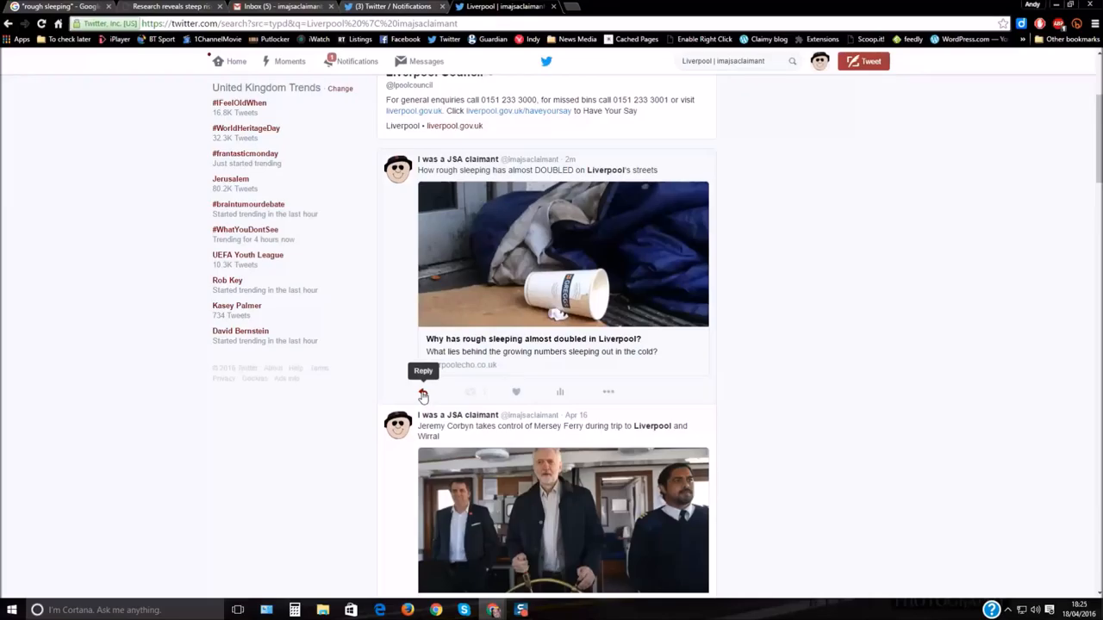
Step: Reply to the rough sleeping tweet with the article headline and bit.ly link
left_click(422, 393)
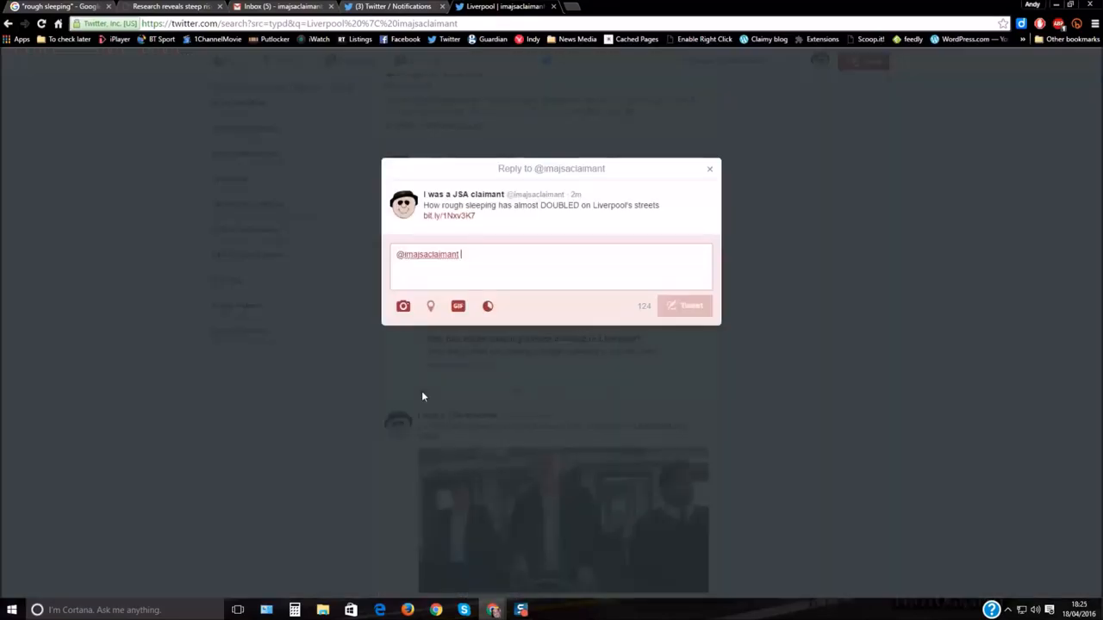
double_click(430, 254)
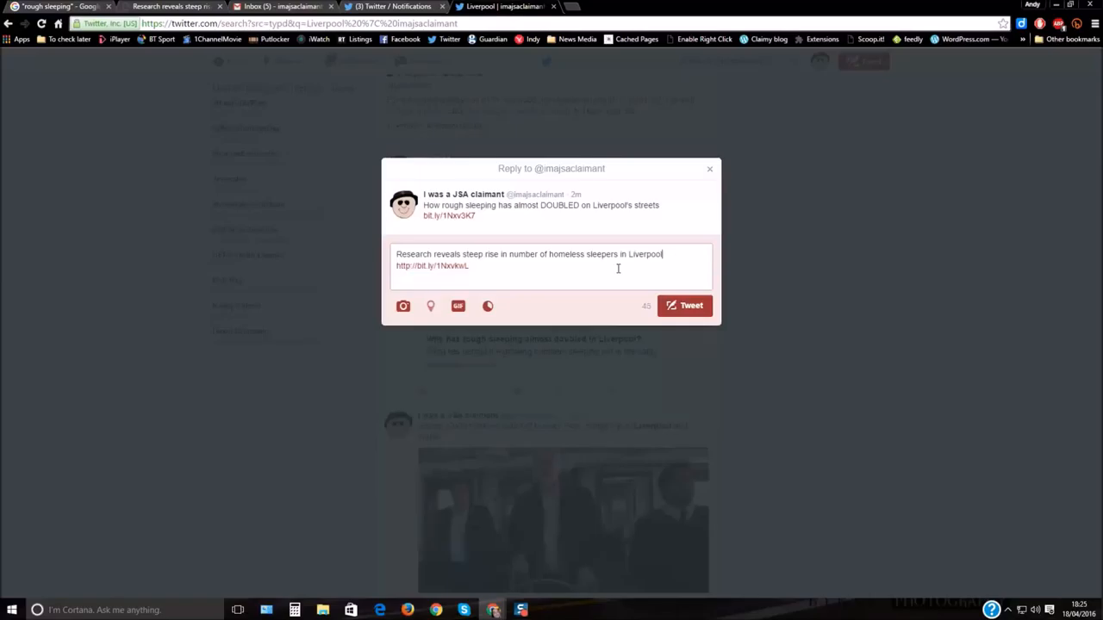
left_click(684, 305)
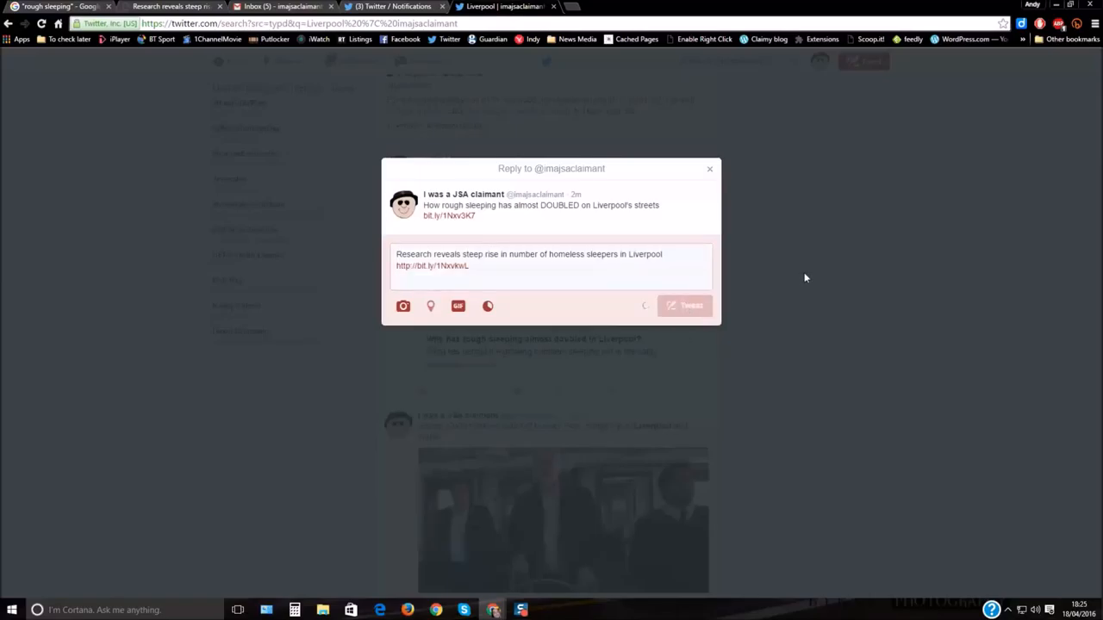
left_click(684, 306)
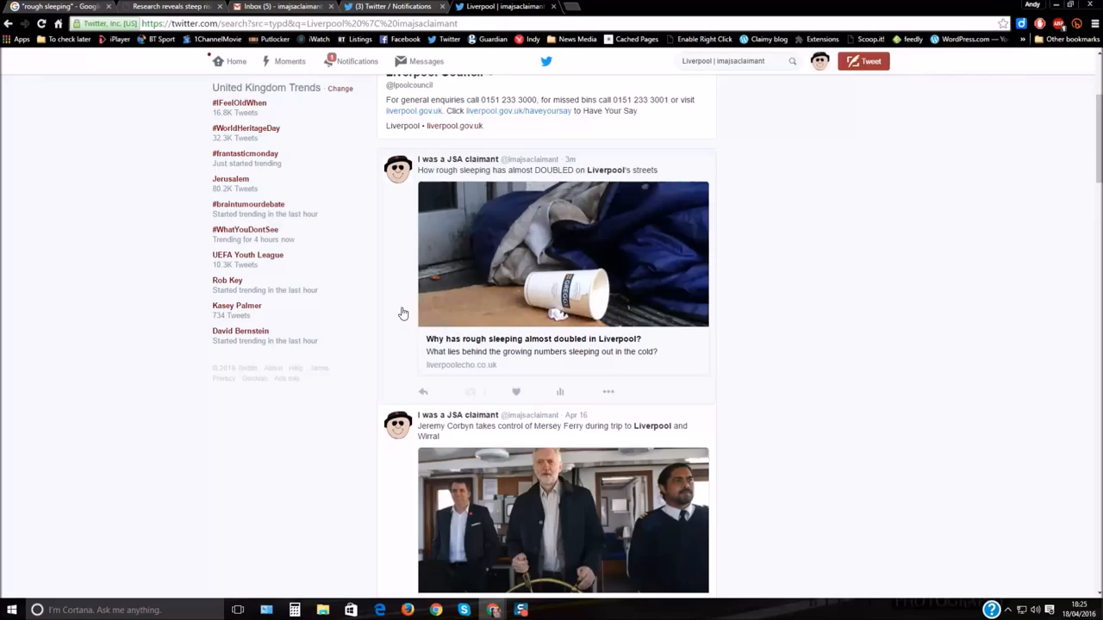
Step: Return to the Twitter home timeline and scroll through it
left_click(234, 61)
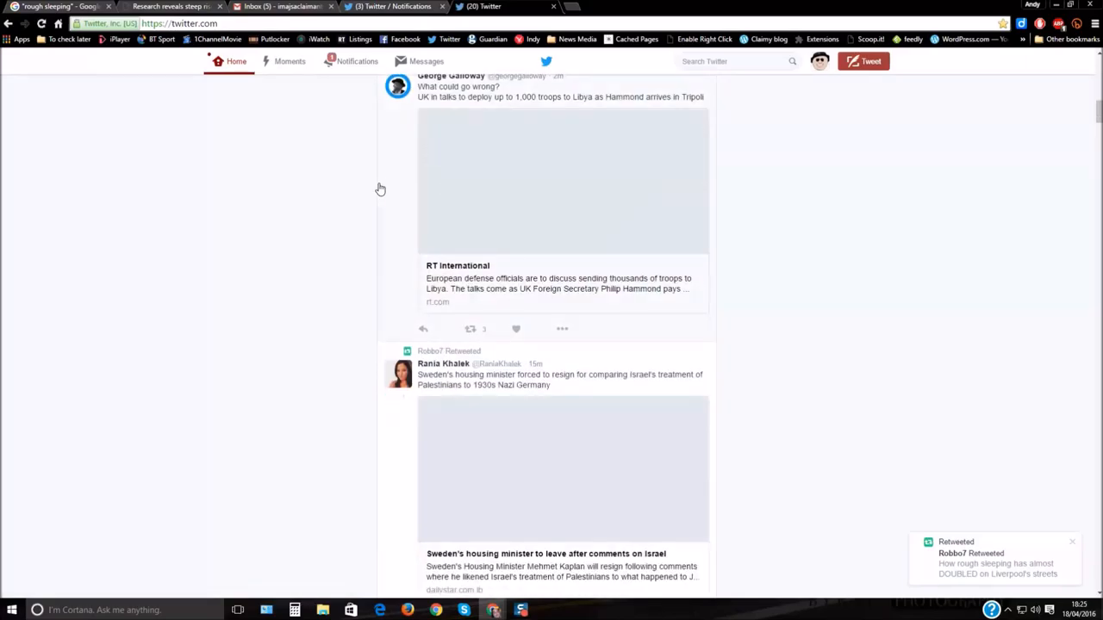
scroll("down", 3)
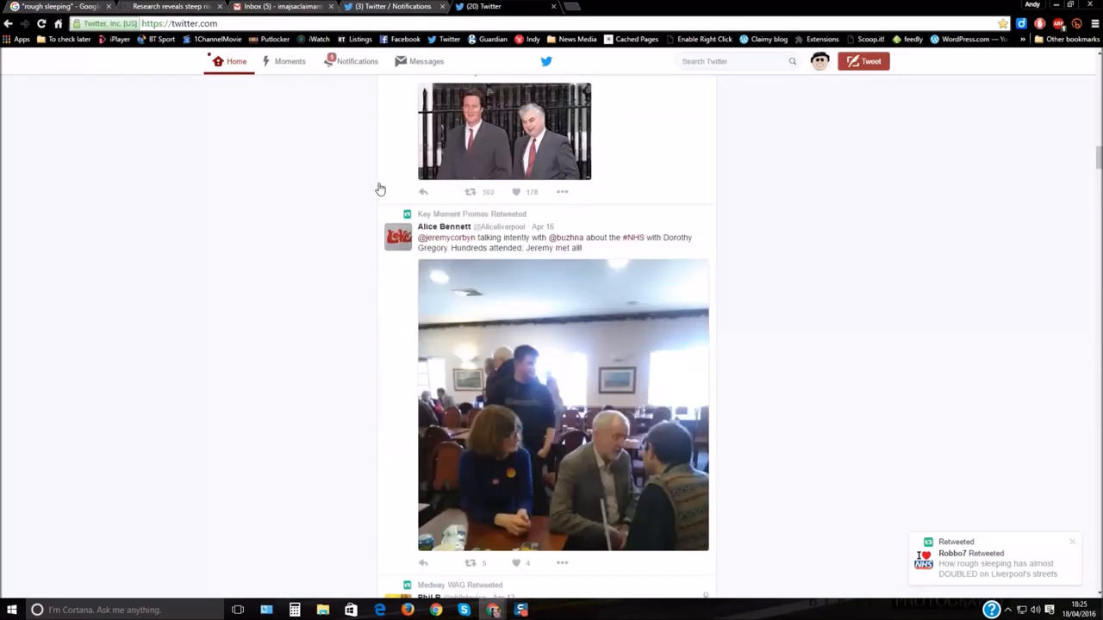
scroll("down", 3)
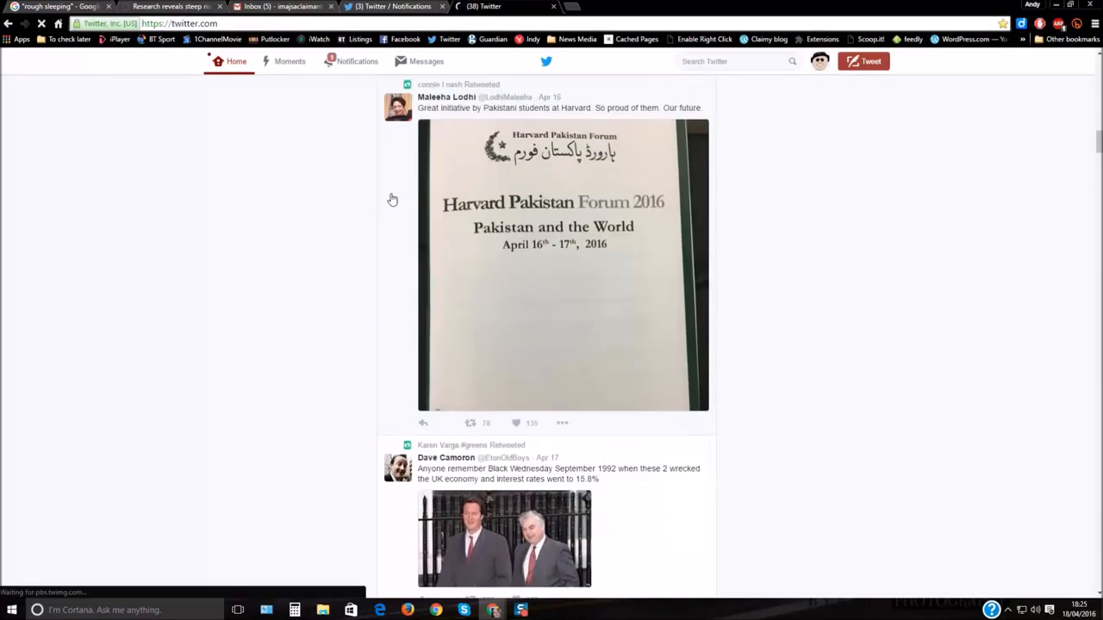
scroll("down", 3)
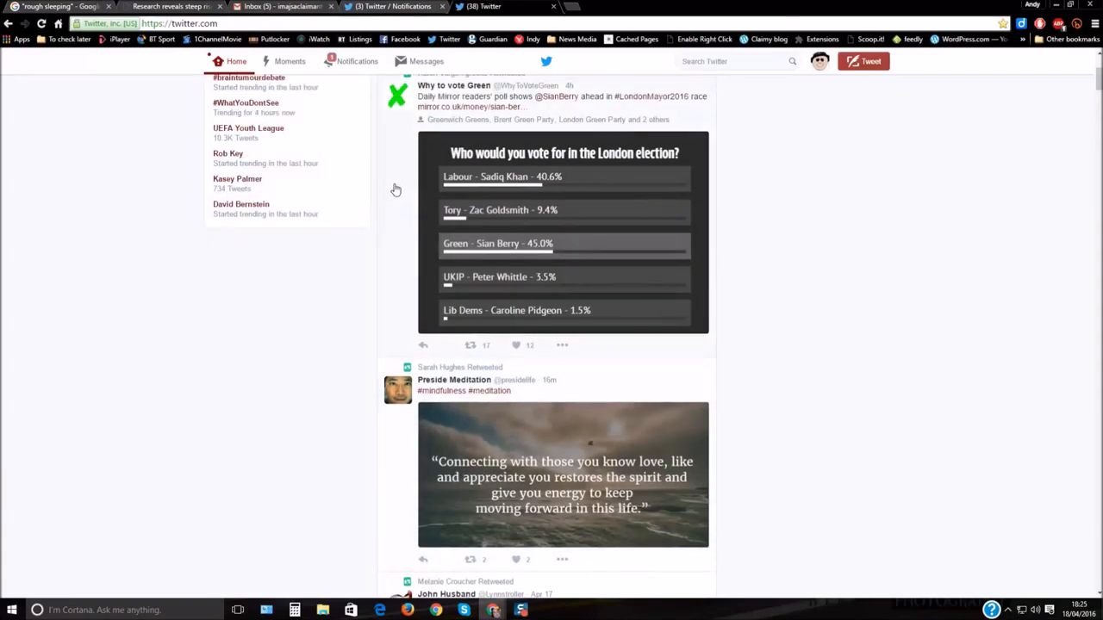
mouse_move(843, 92)
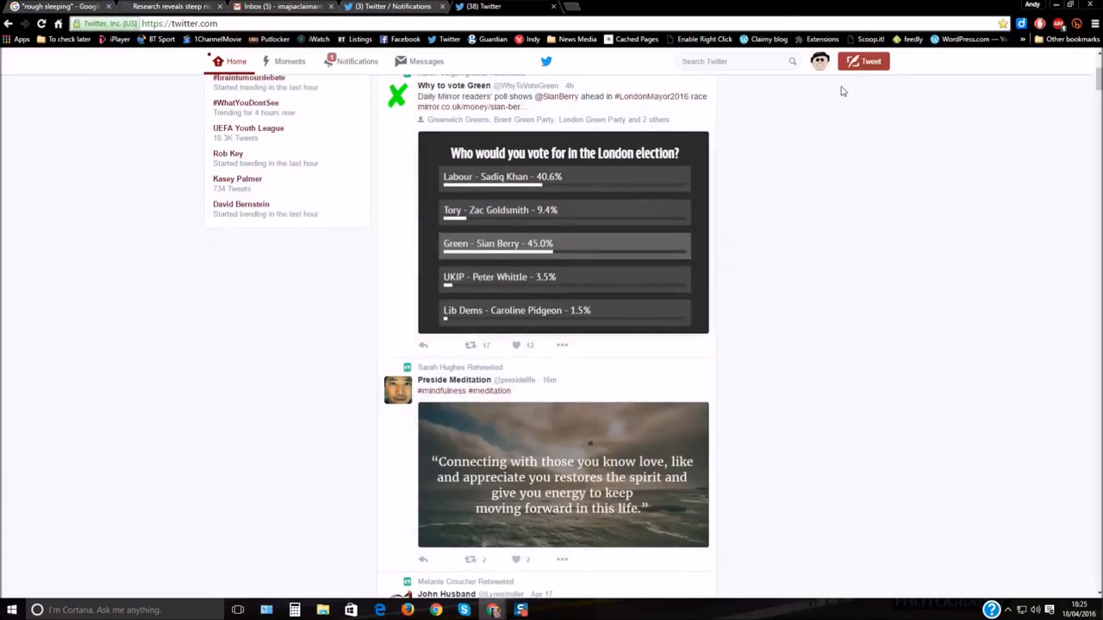